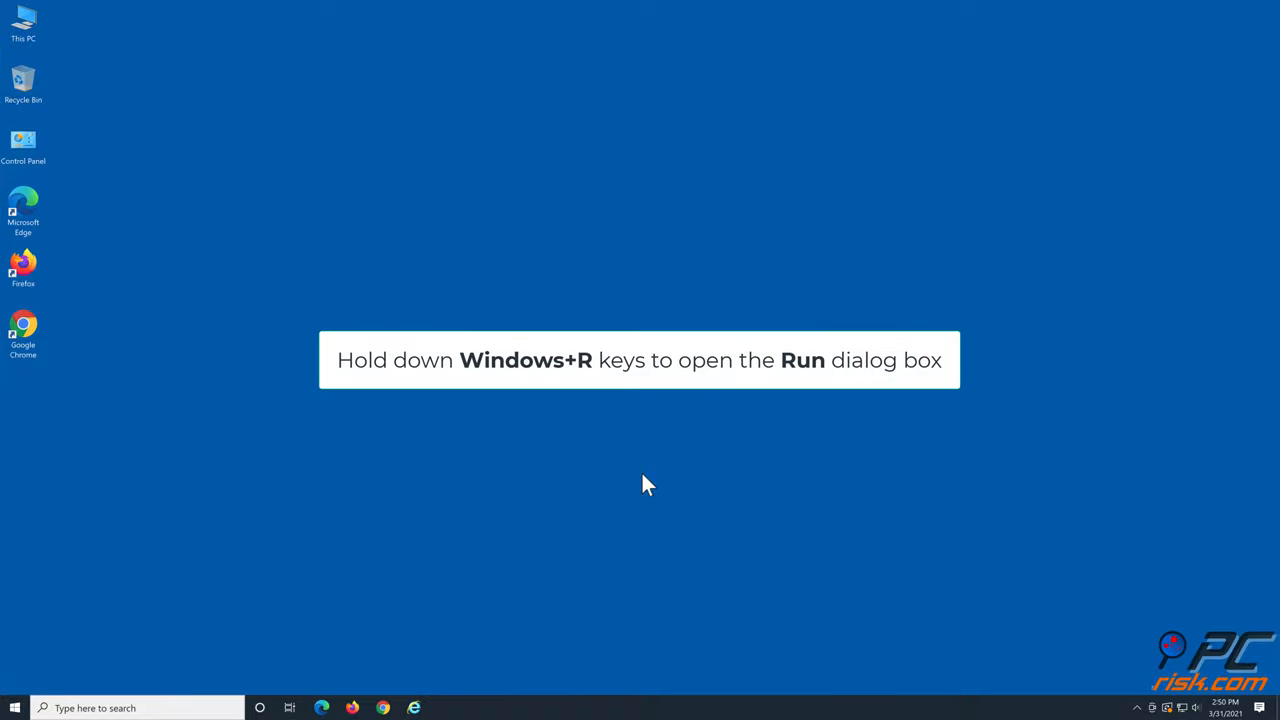
- Launch Device Manager from the Run dialog with devmgmt.msc
key(Win+r)
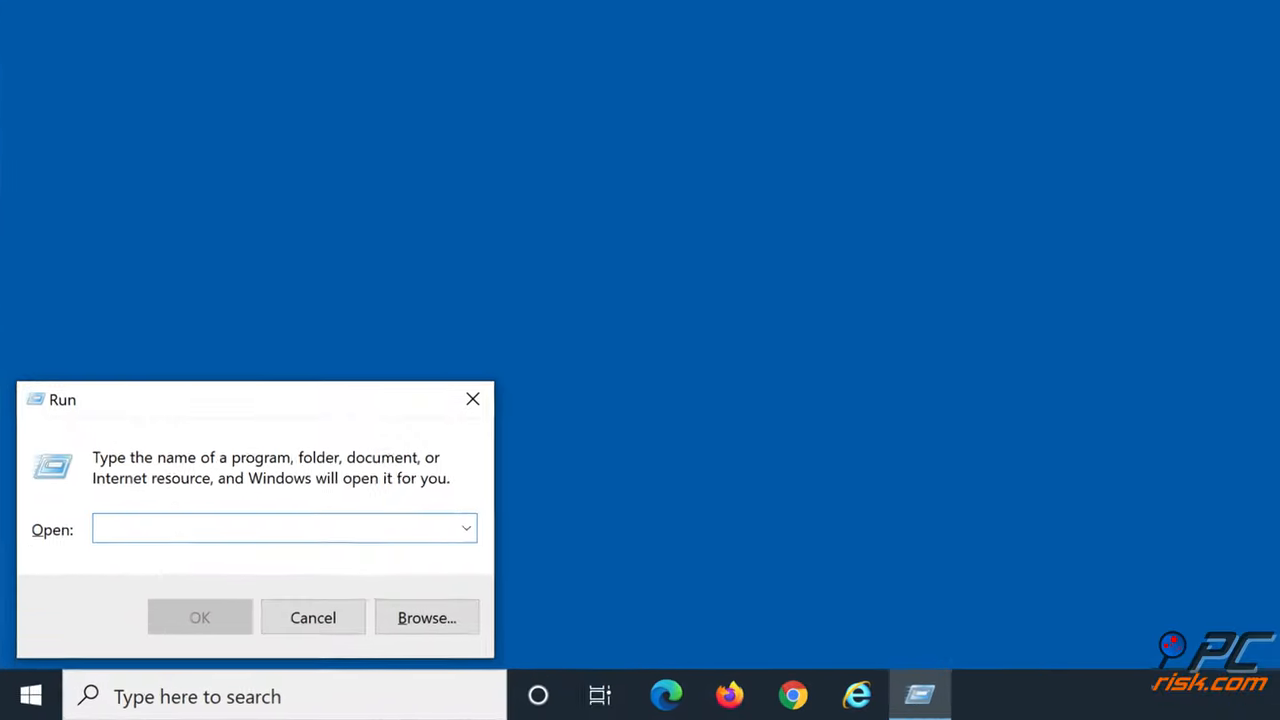
text(devmgm)
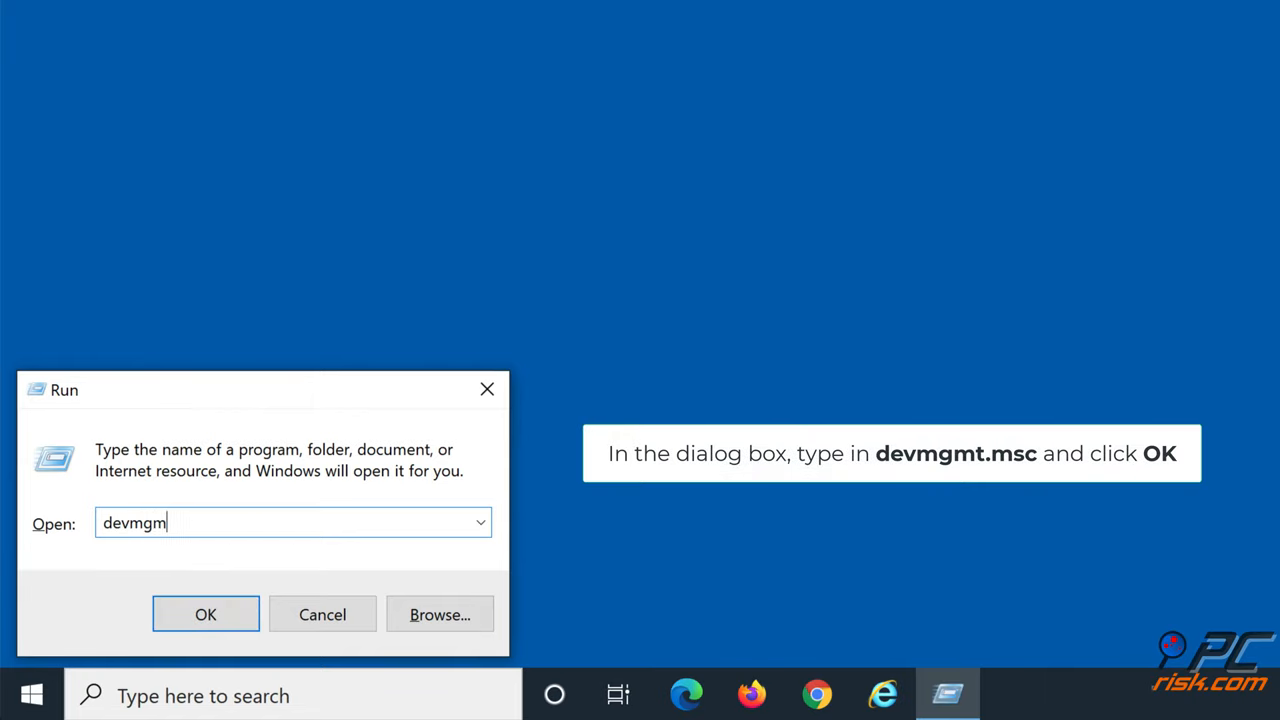
text(t.ms)
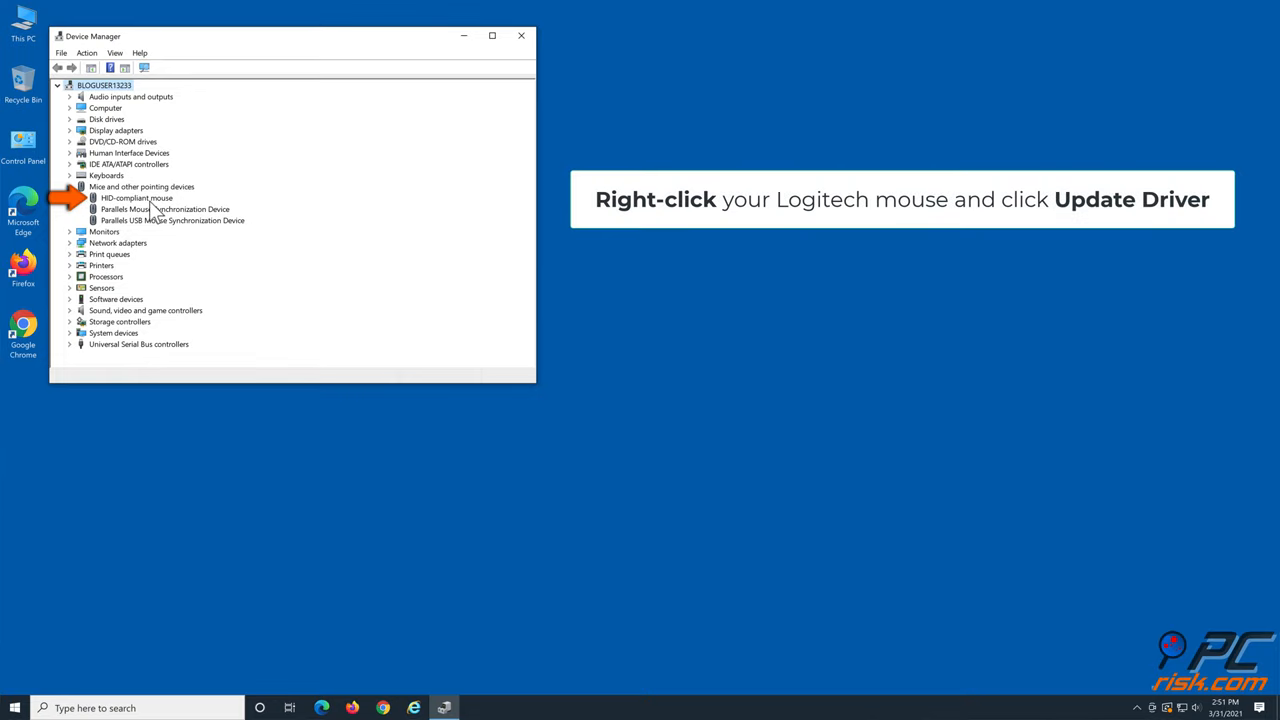
- Search automatically for newer HID-compliant mouse drivers, then dismiss the result and exit Device Manager
click(136, 198)
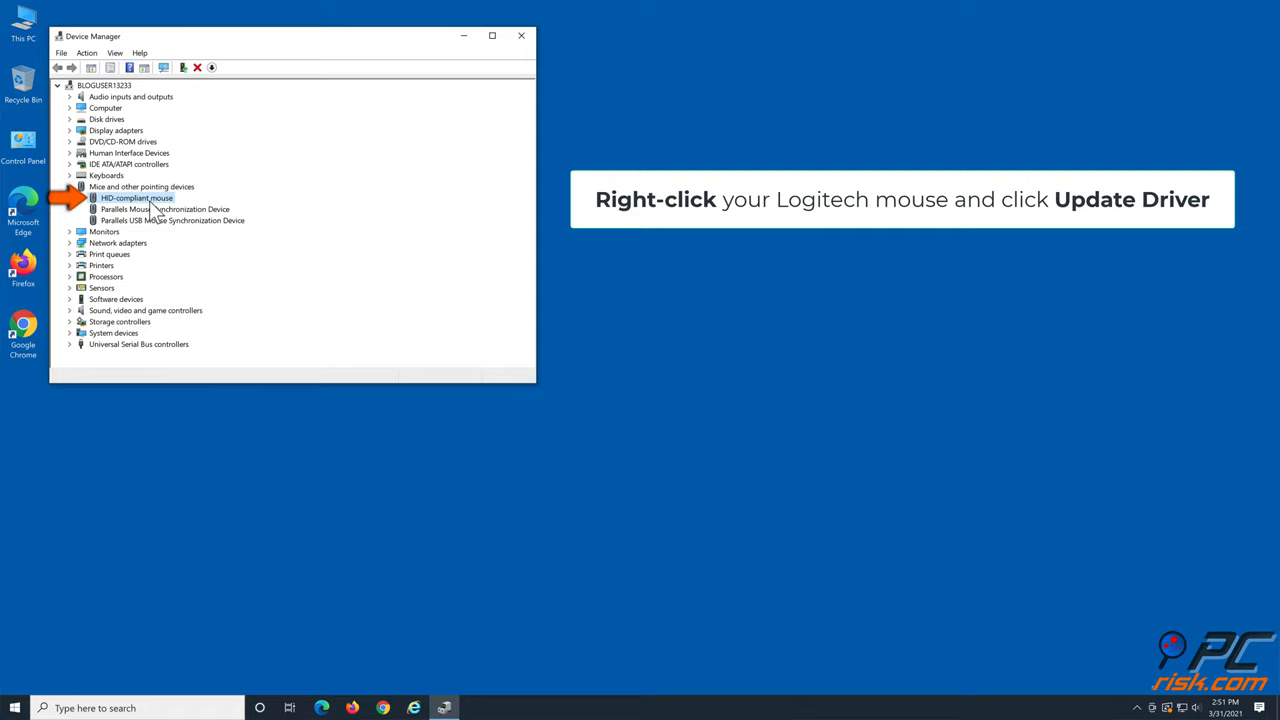
right_click(136, 198)
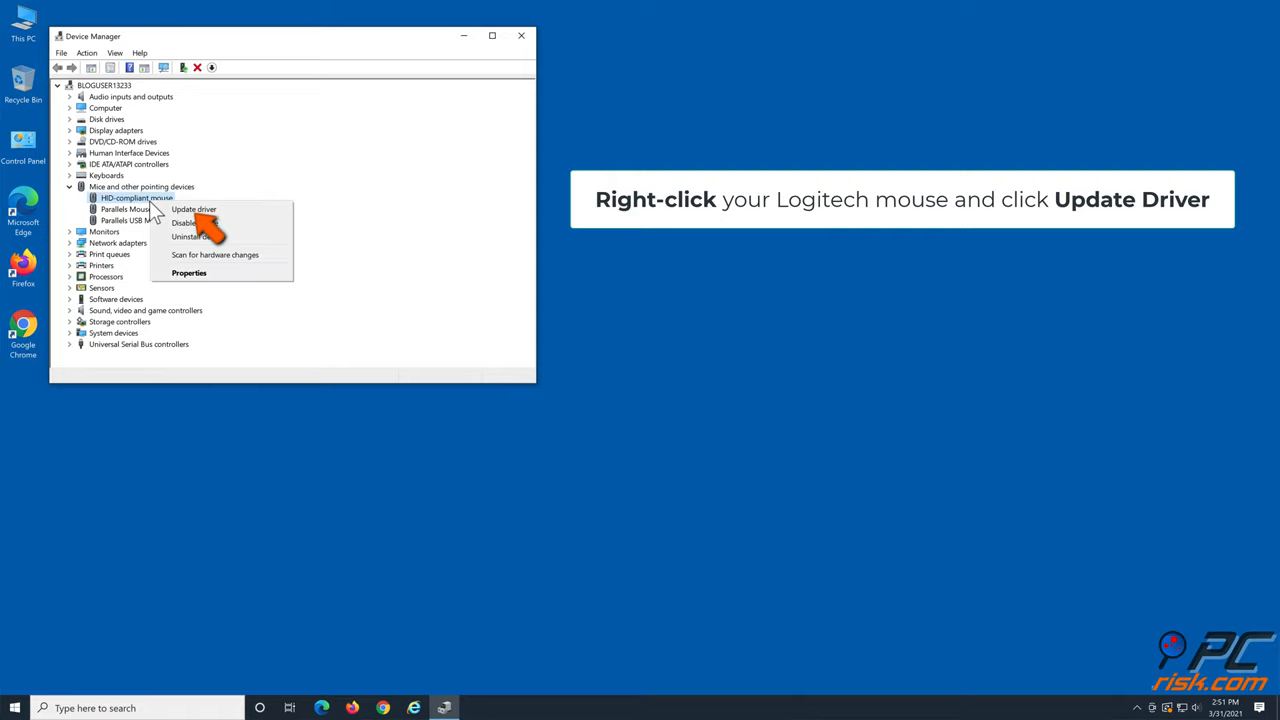
mouse_move(196, 210)
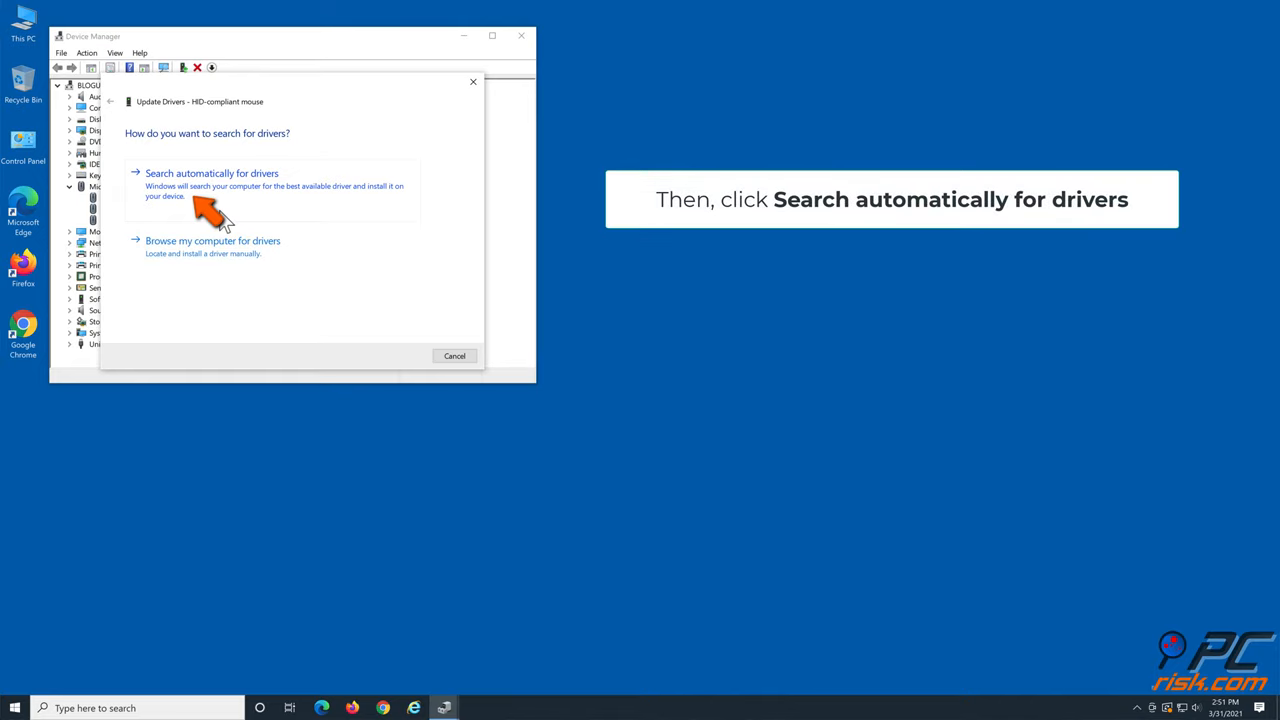
mouse_move(222, 220)
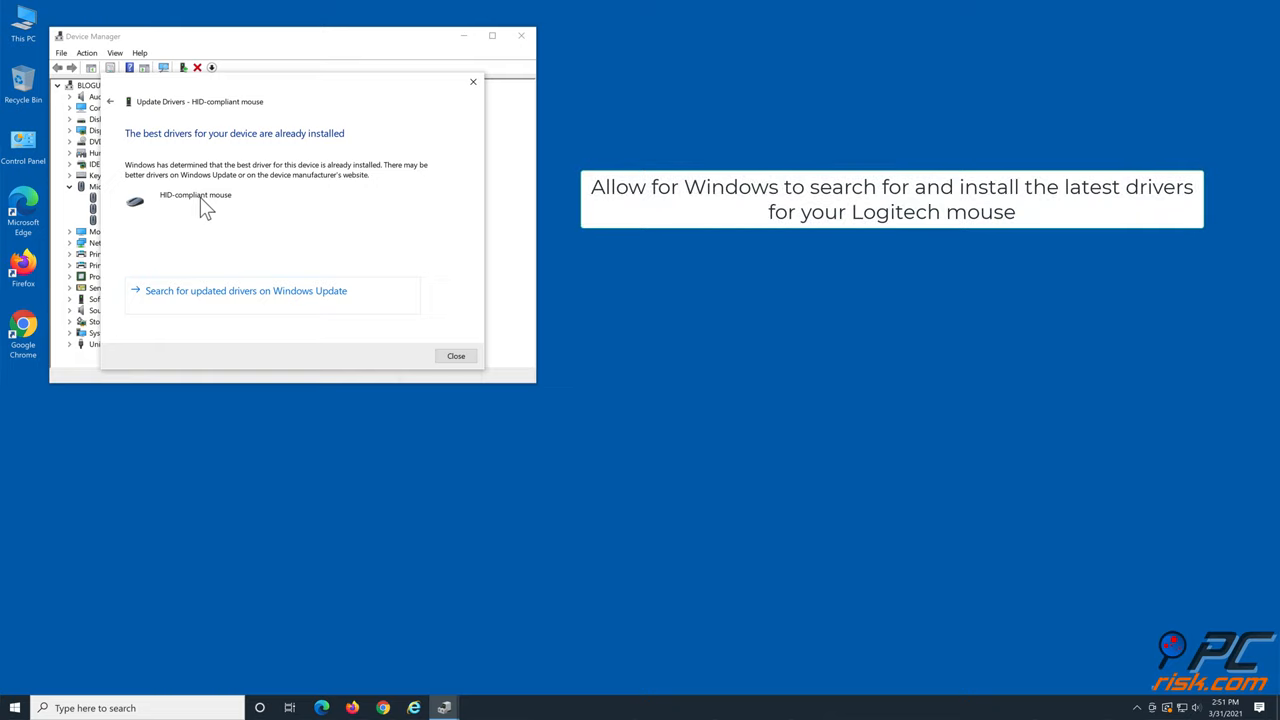
mouse_move(456, 356)
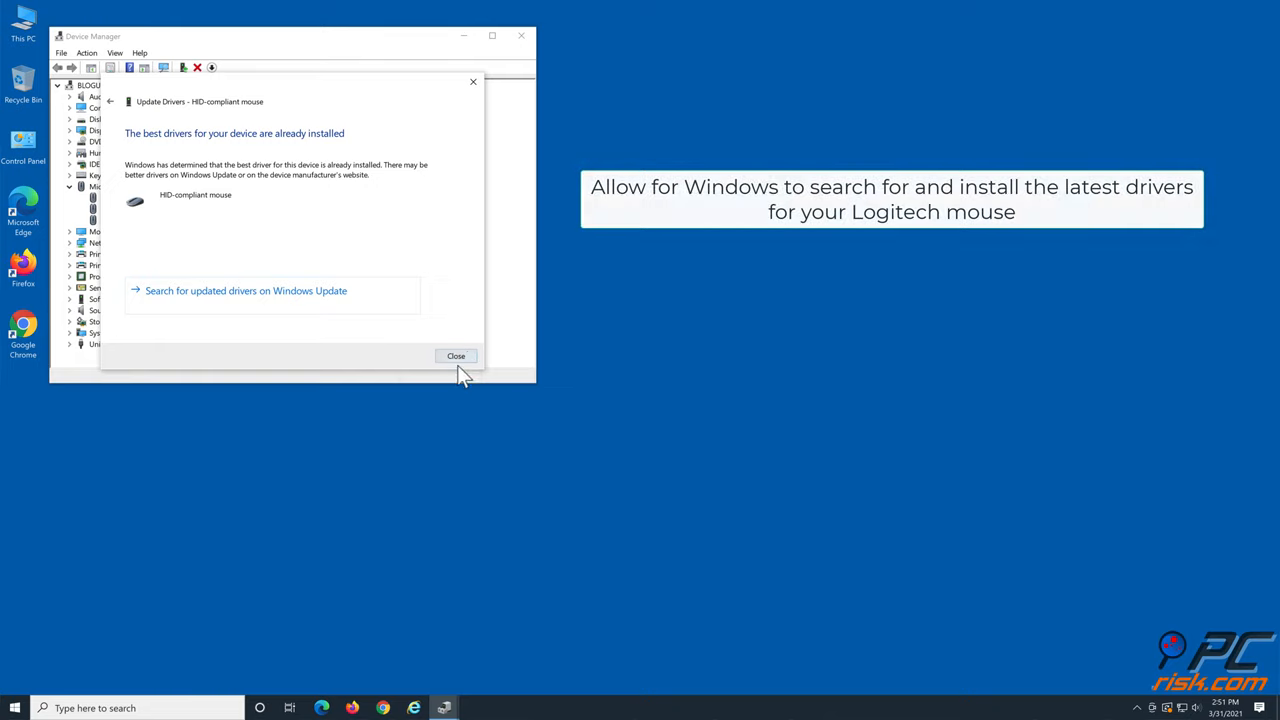
click(456, 356)
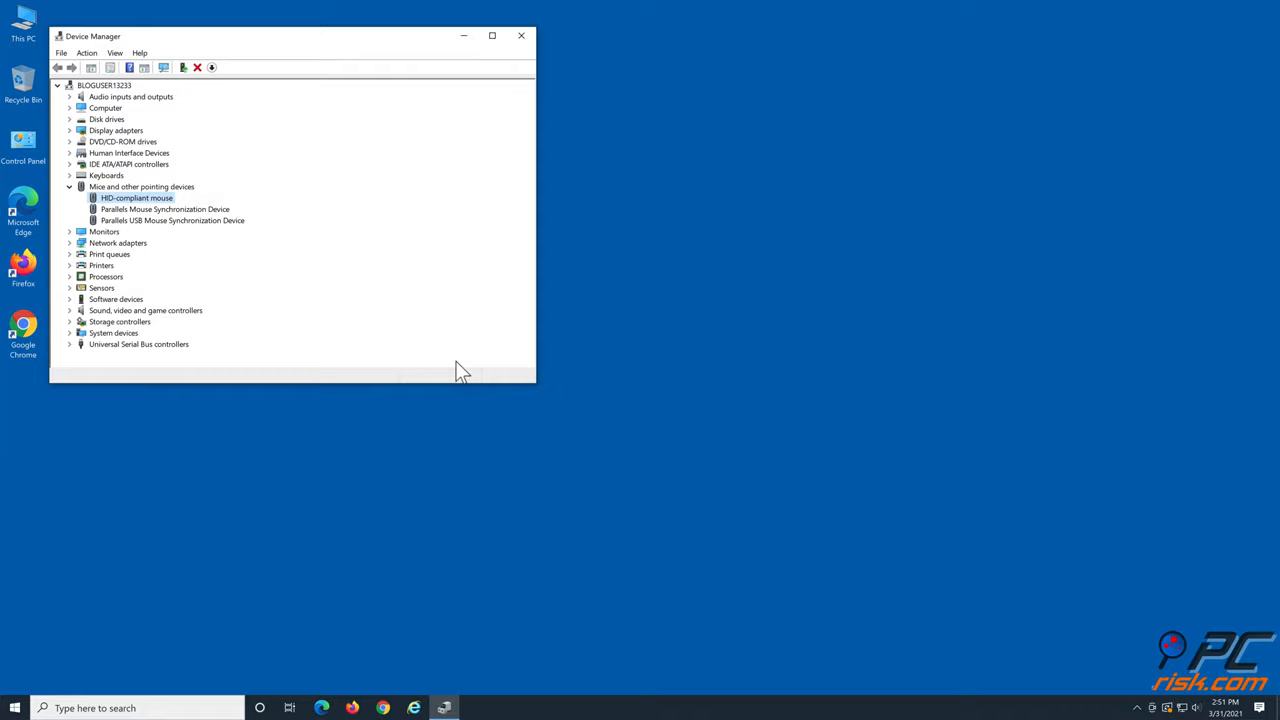
click(520, 36)
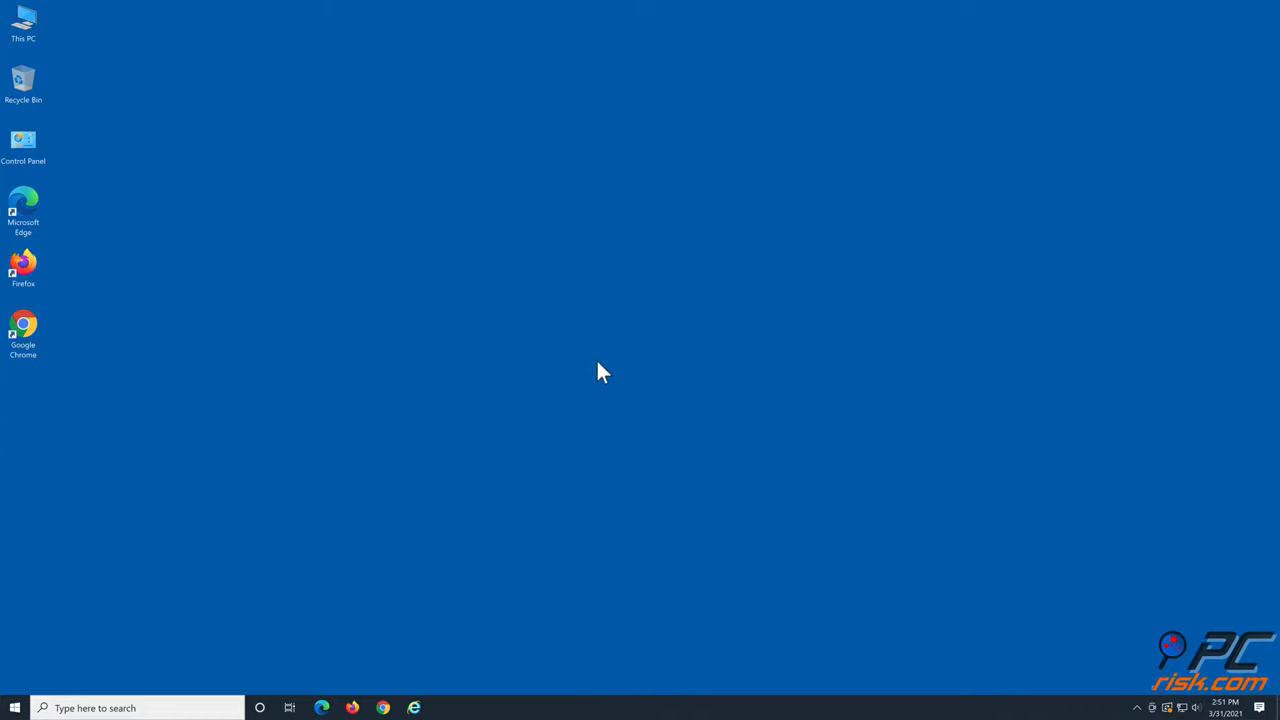
mouse_move(622, 478)
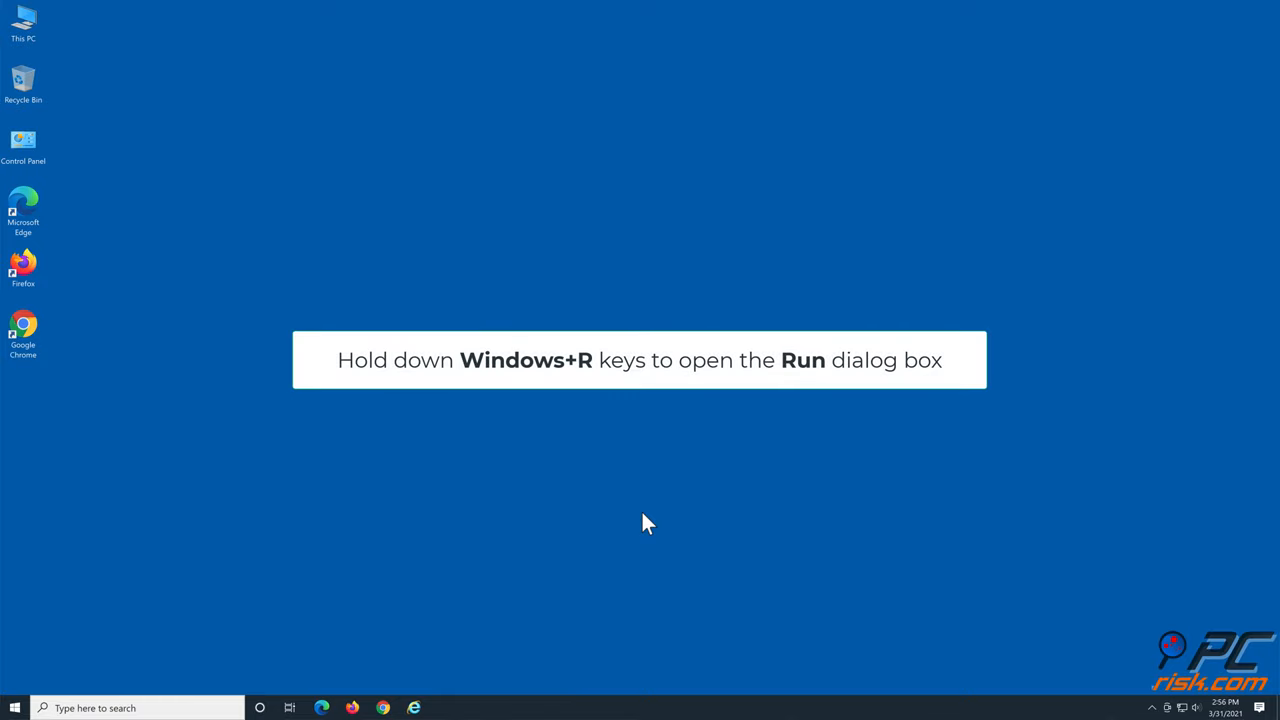
- Reopen Device Manager from the Run dialog with devmgmt.msc
key(Win+r)
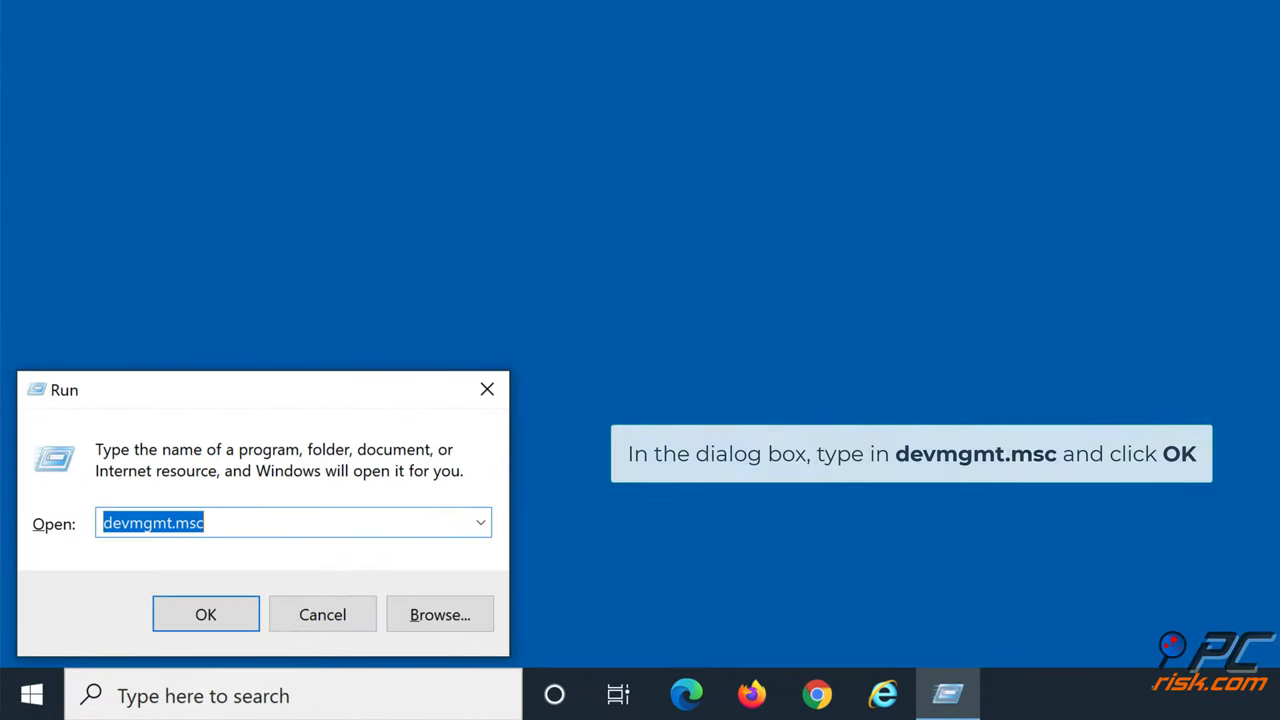
text(devmgmt)
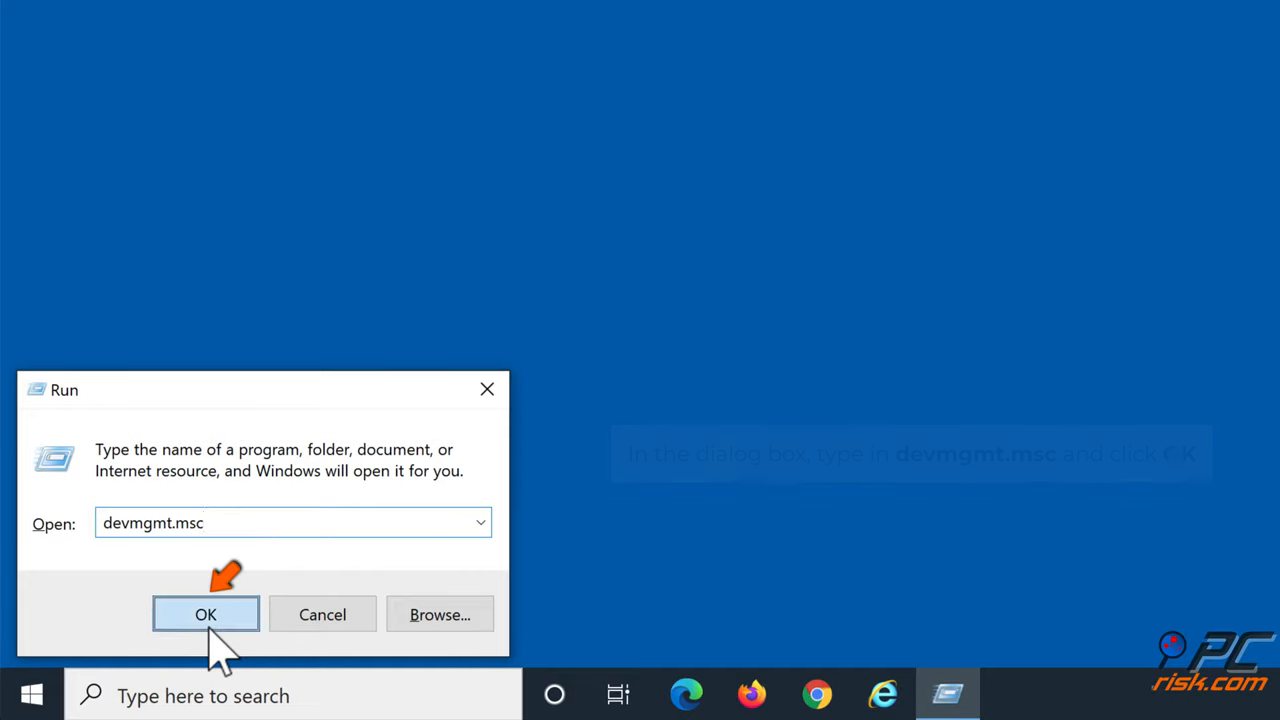
click(204, 614)
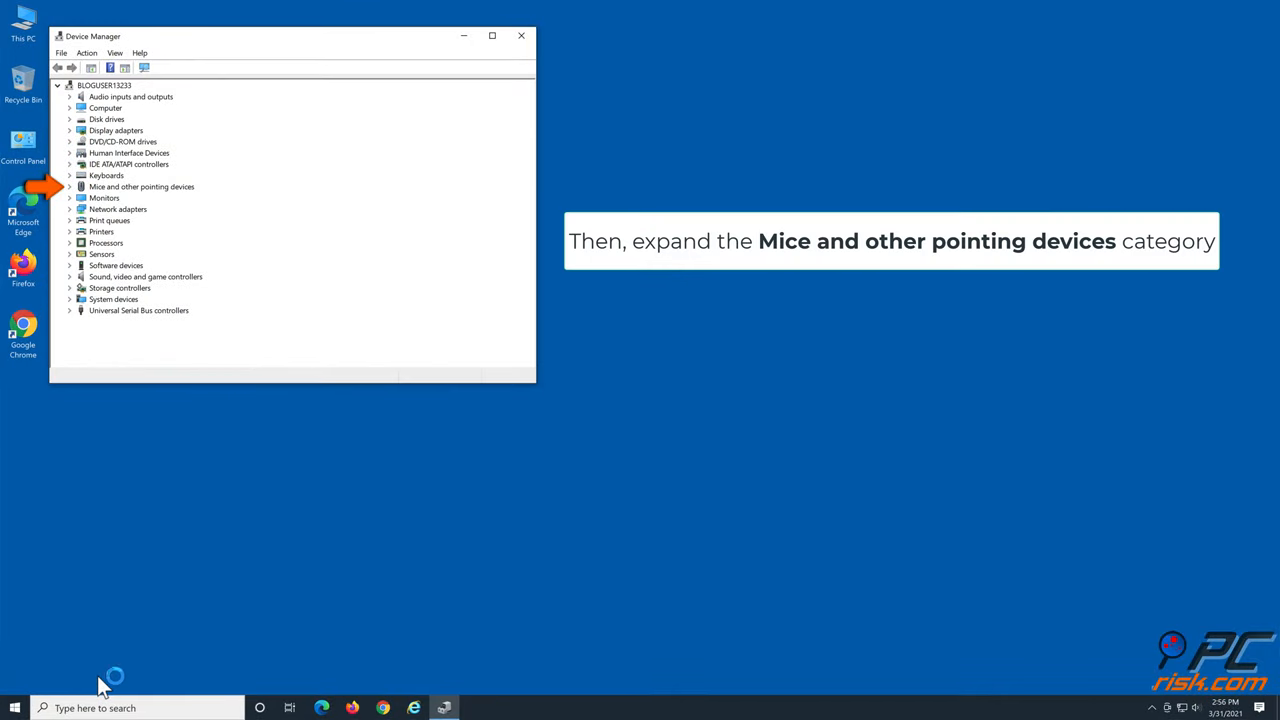
mouse_move(68, 328)
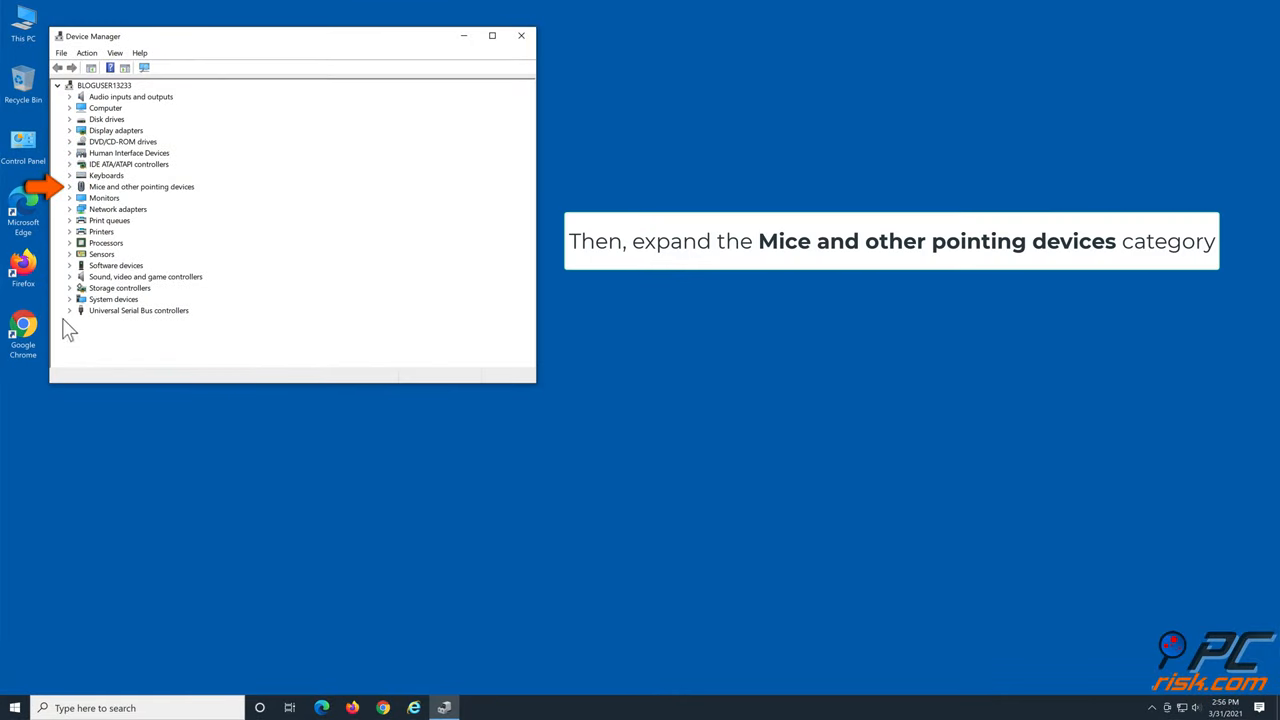
- Uninstall the HID-compliant mouse under Mice and other pointing devices, then exit Device Manager
click(68, 188)
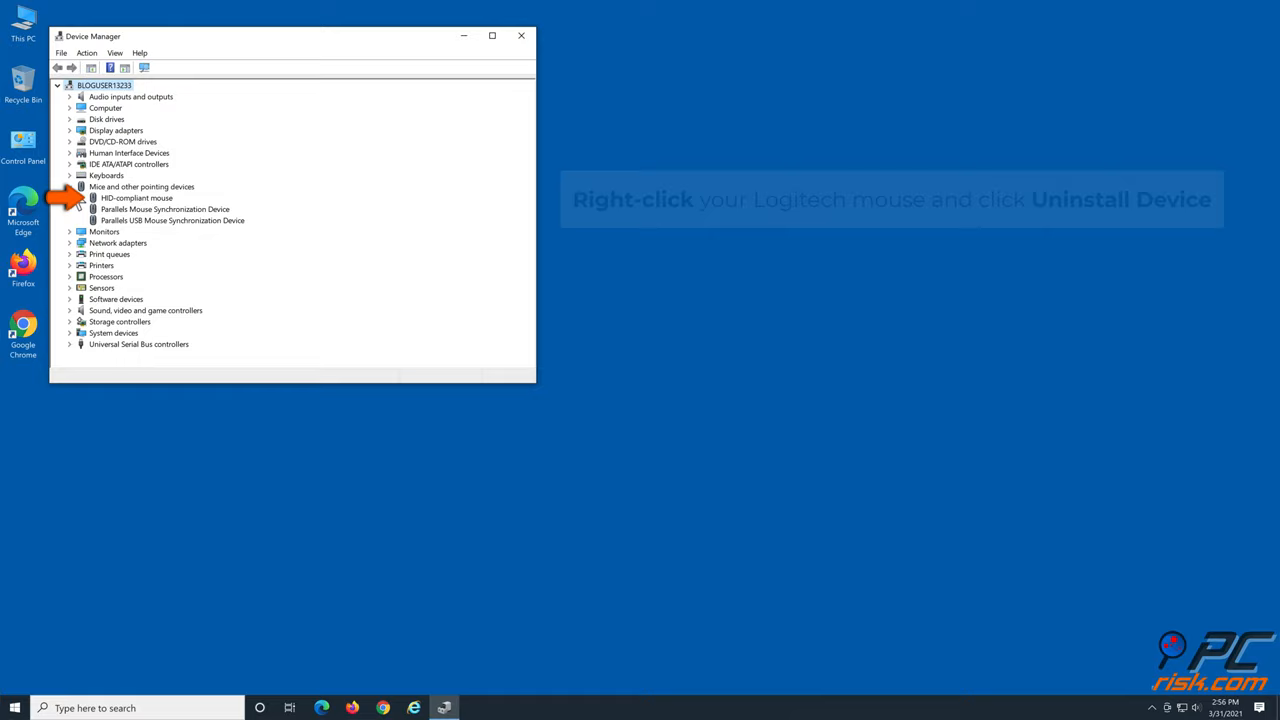
click(136, 198)
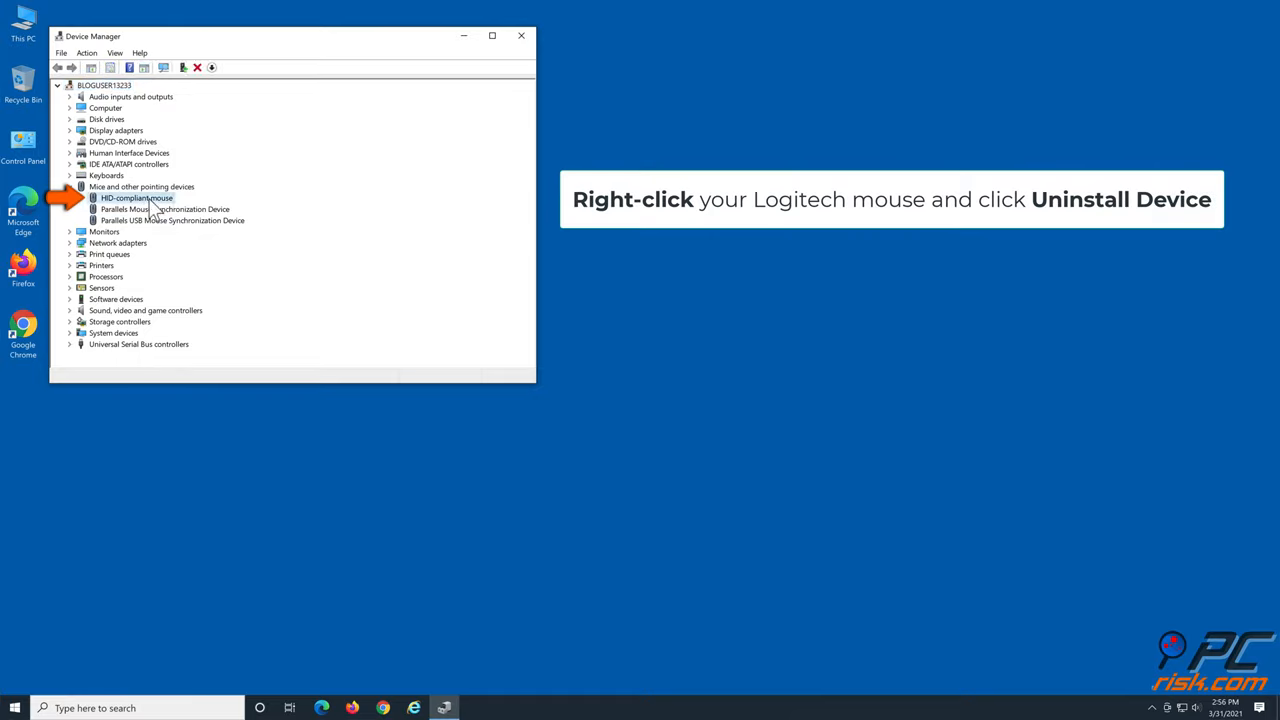
right_click(136, 198)
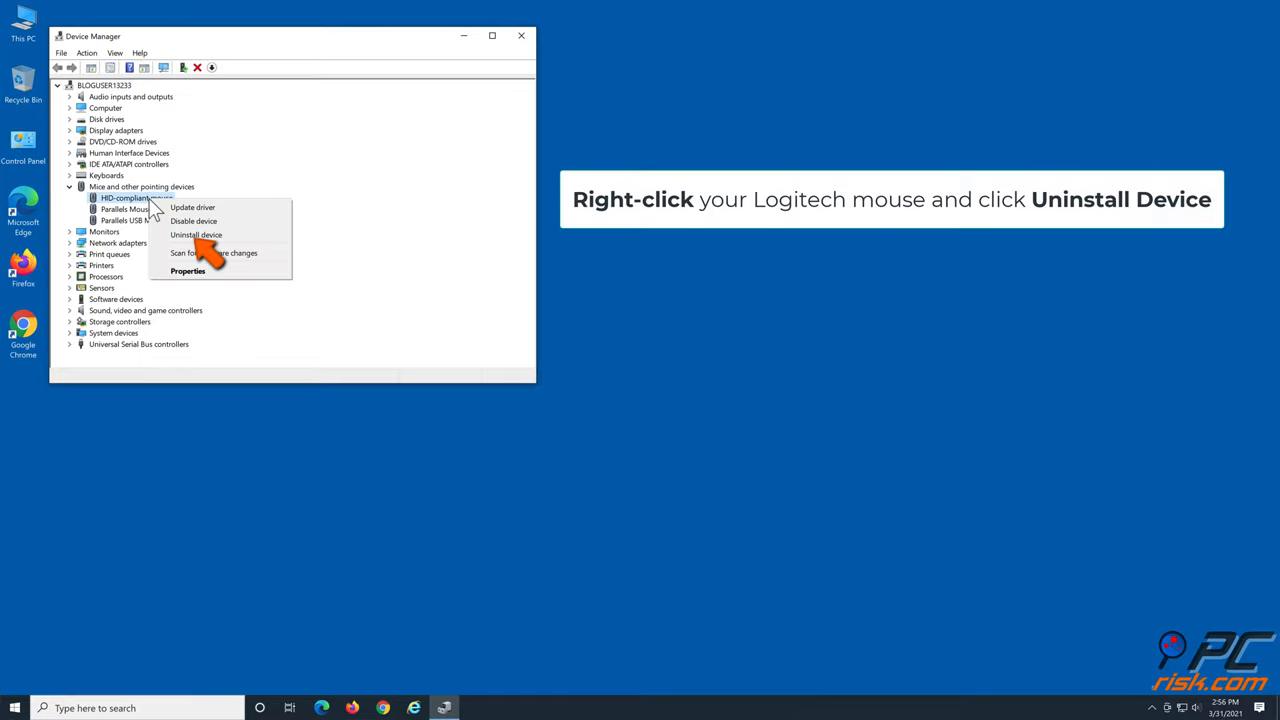
mouse_move(196, 236)
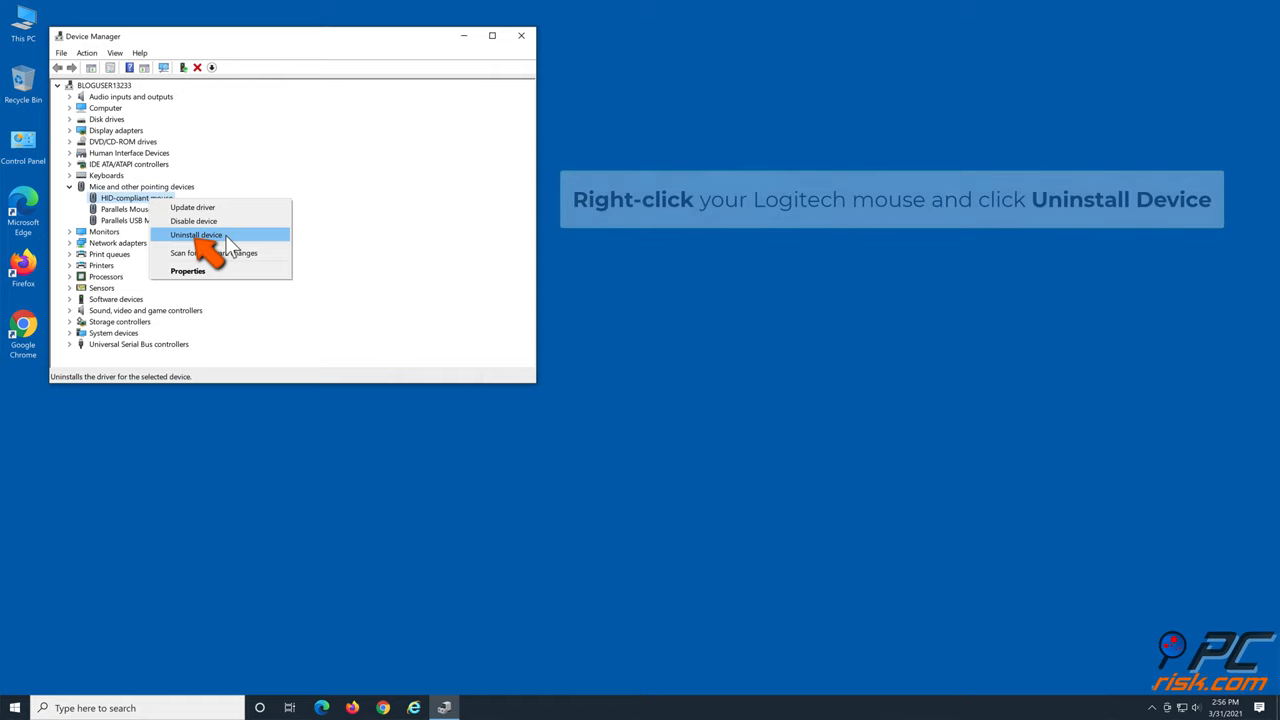
click(196, 234)
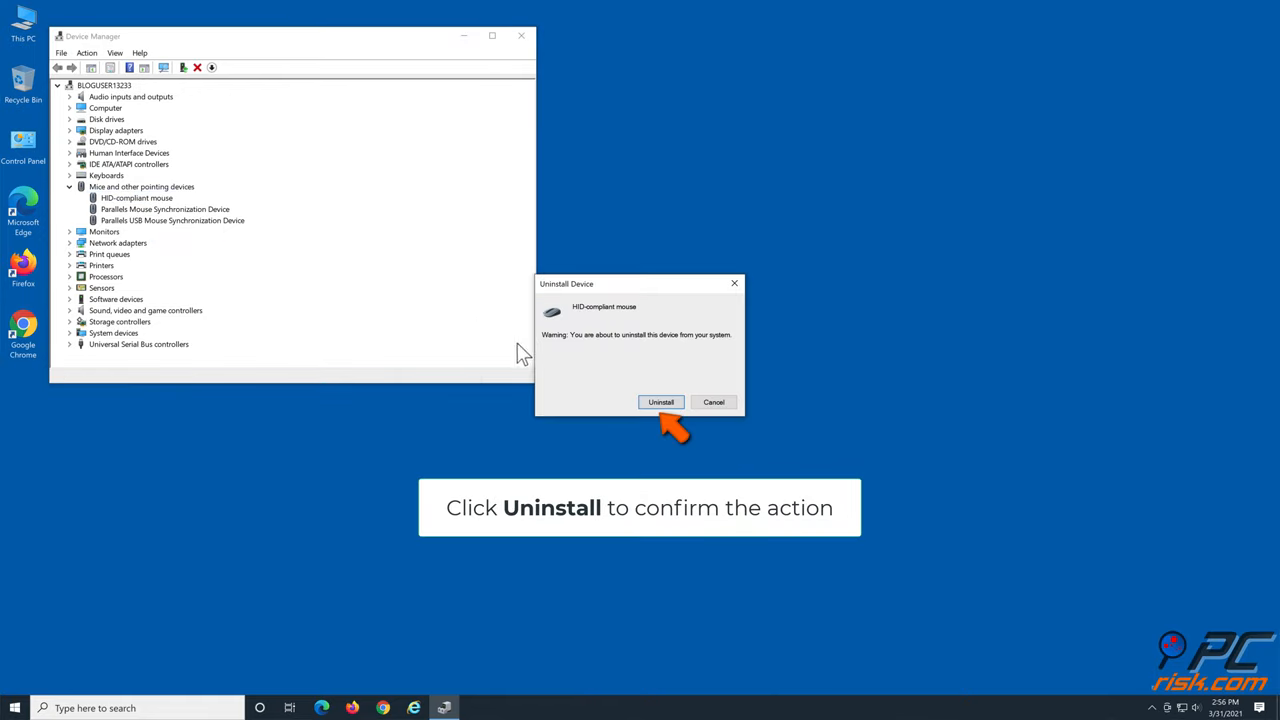
click(660, 402)
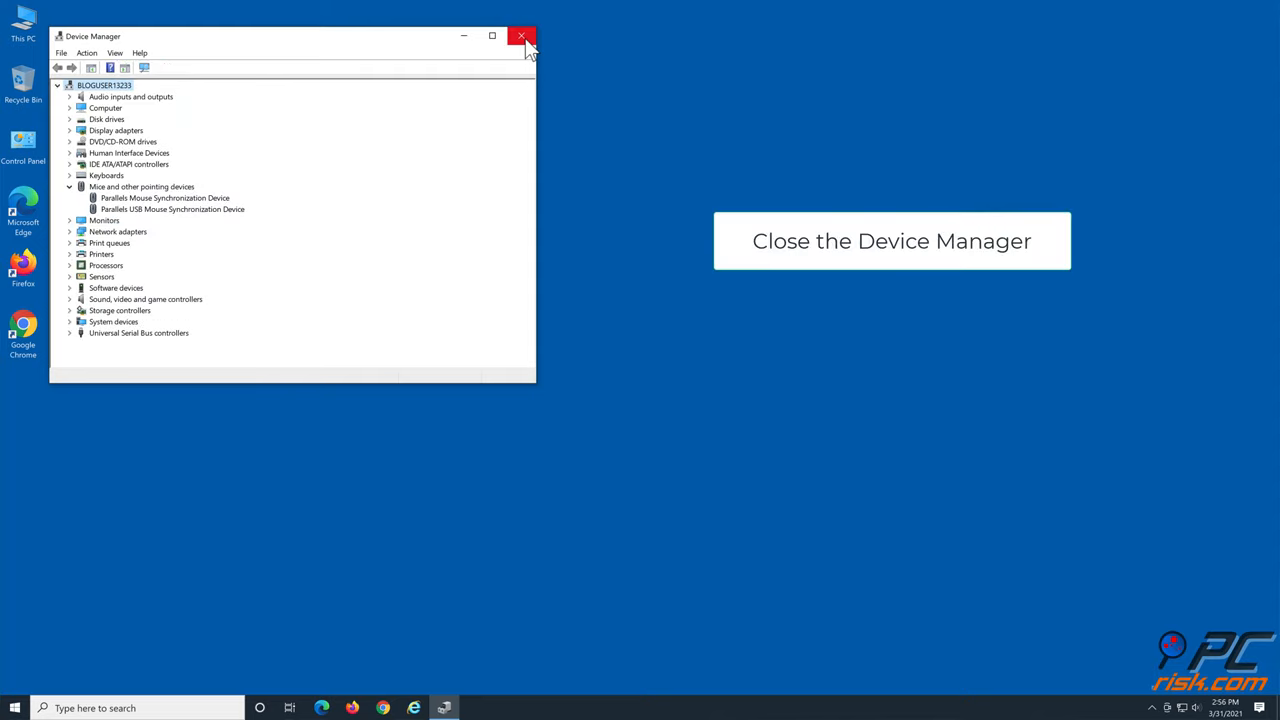
click(520, 36)
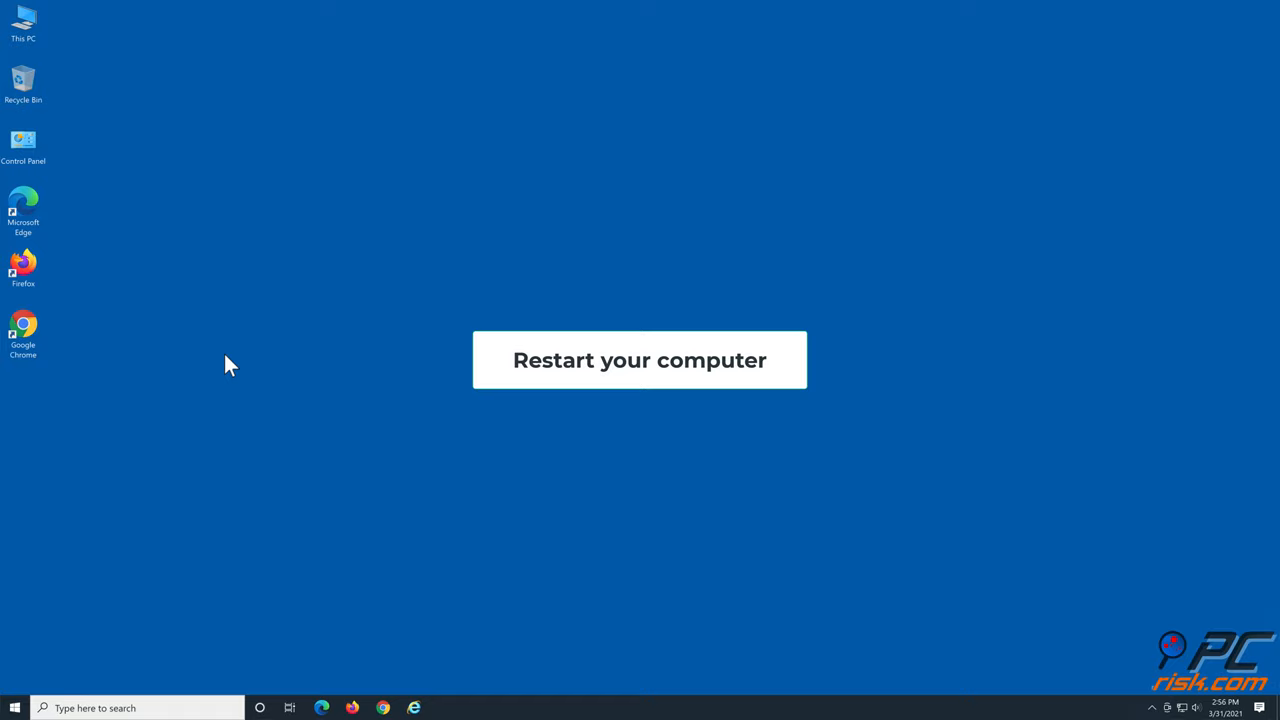
- Restart the computer from the Start menu power options
click(14, 708)
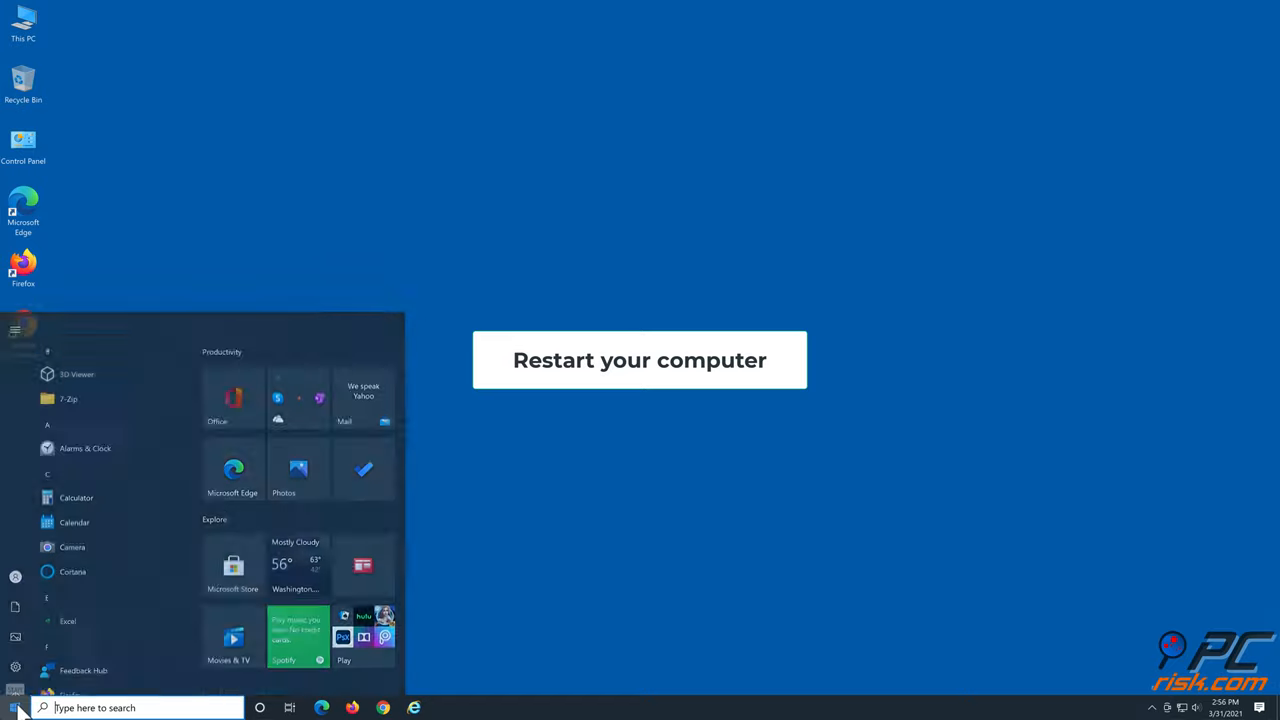
click(16, 680)
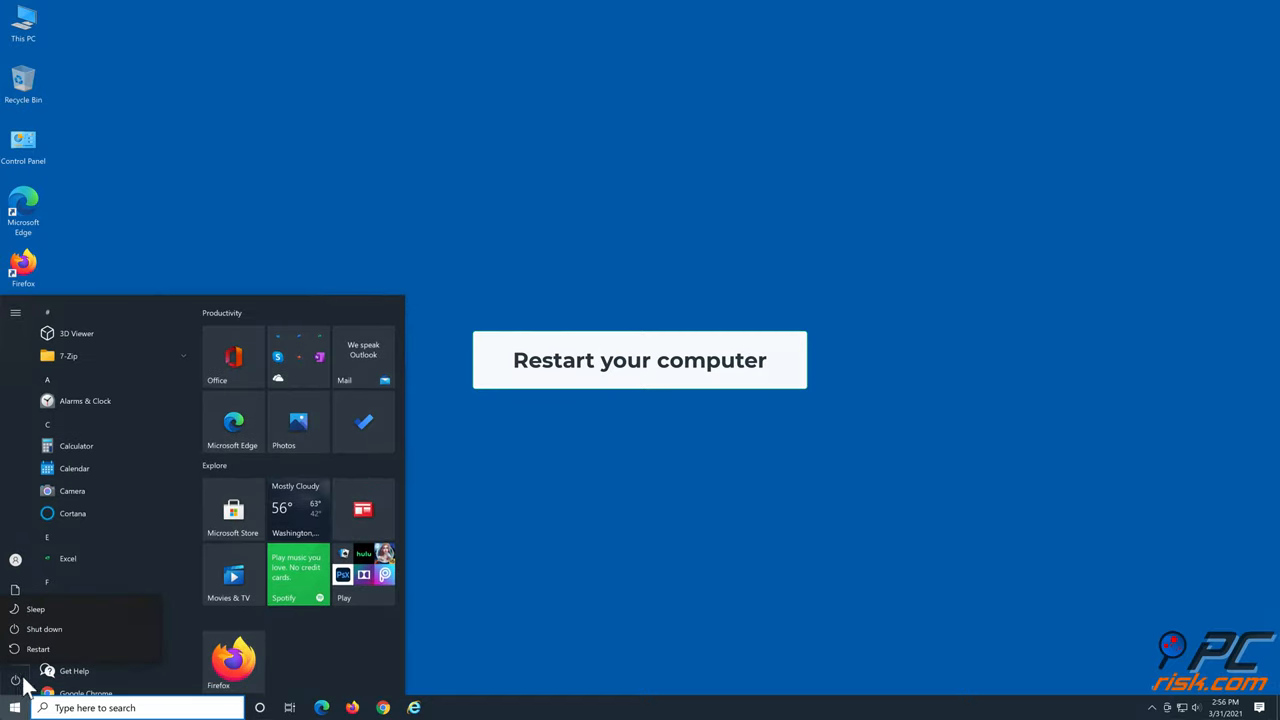
click(38, 648)
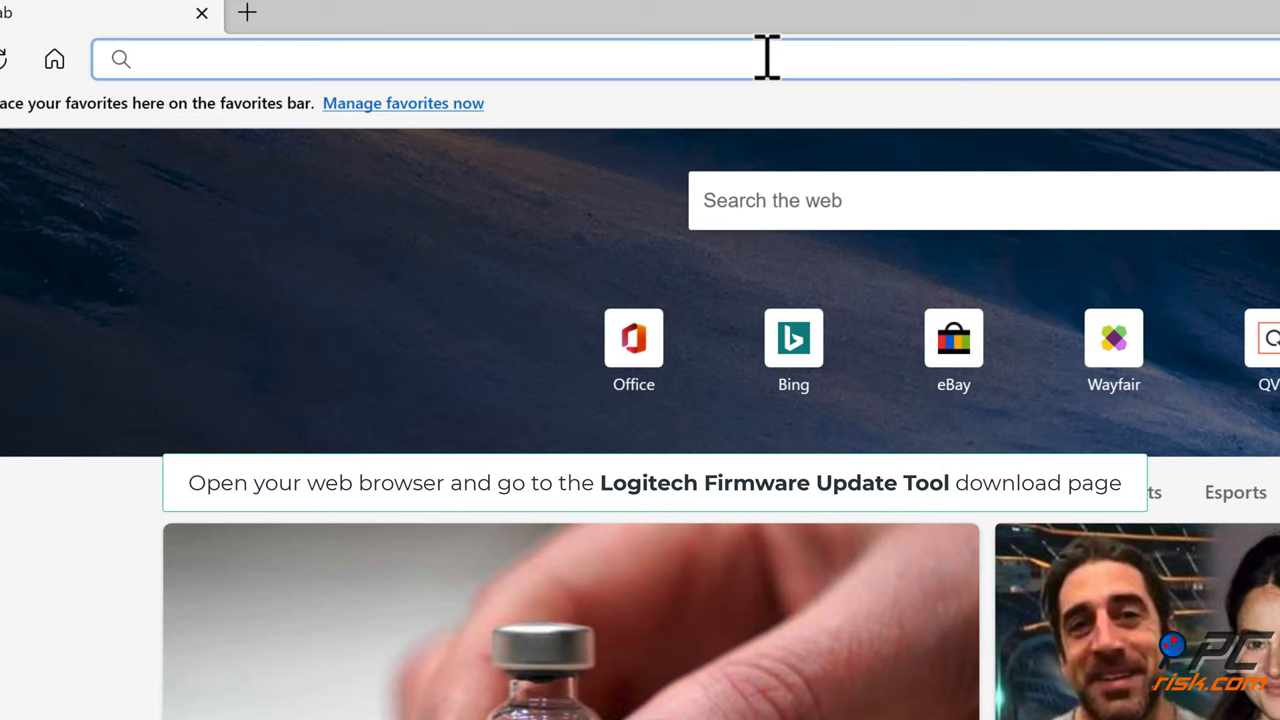
text(https://support.logi.com/hc/en-us/articles/360035037273)
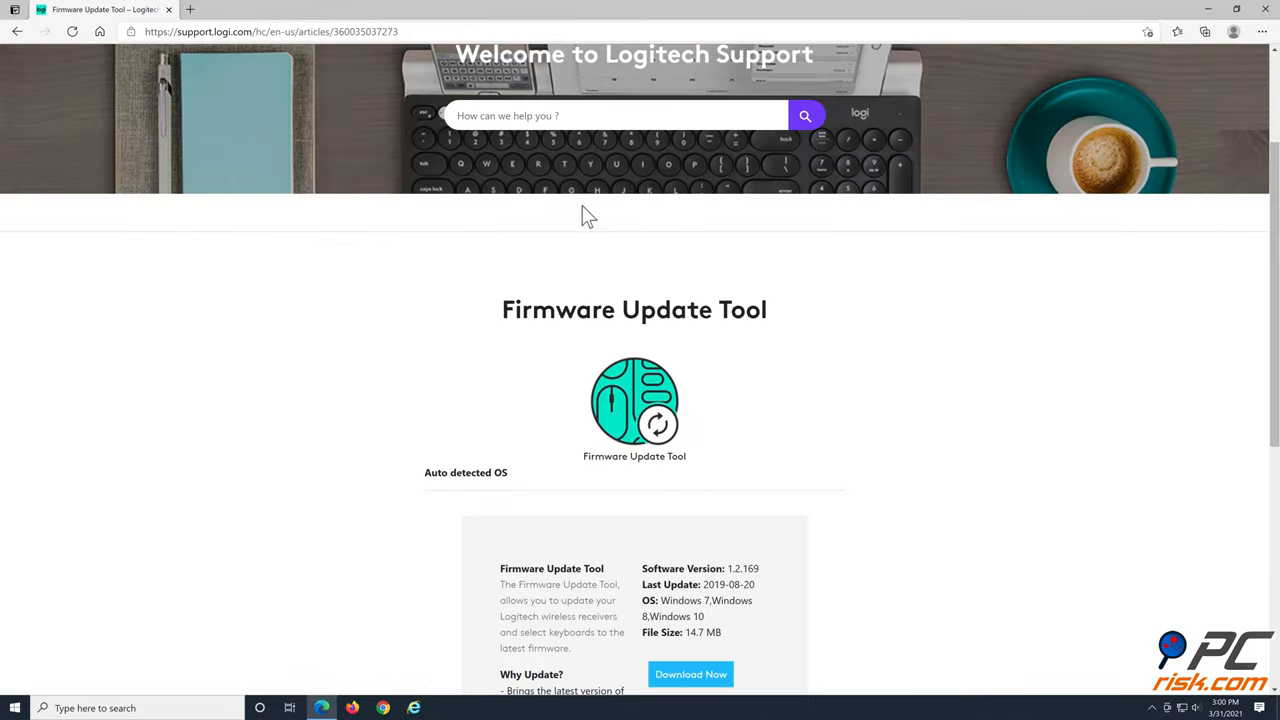
scroll(down, 3)
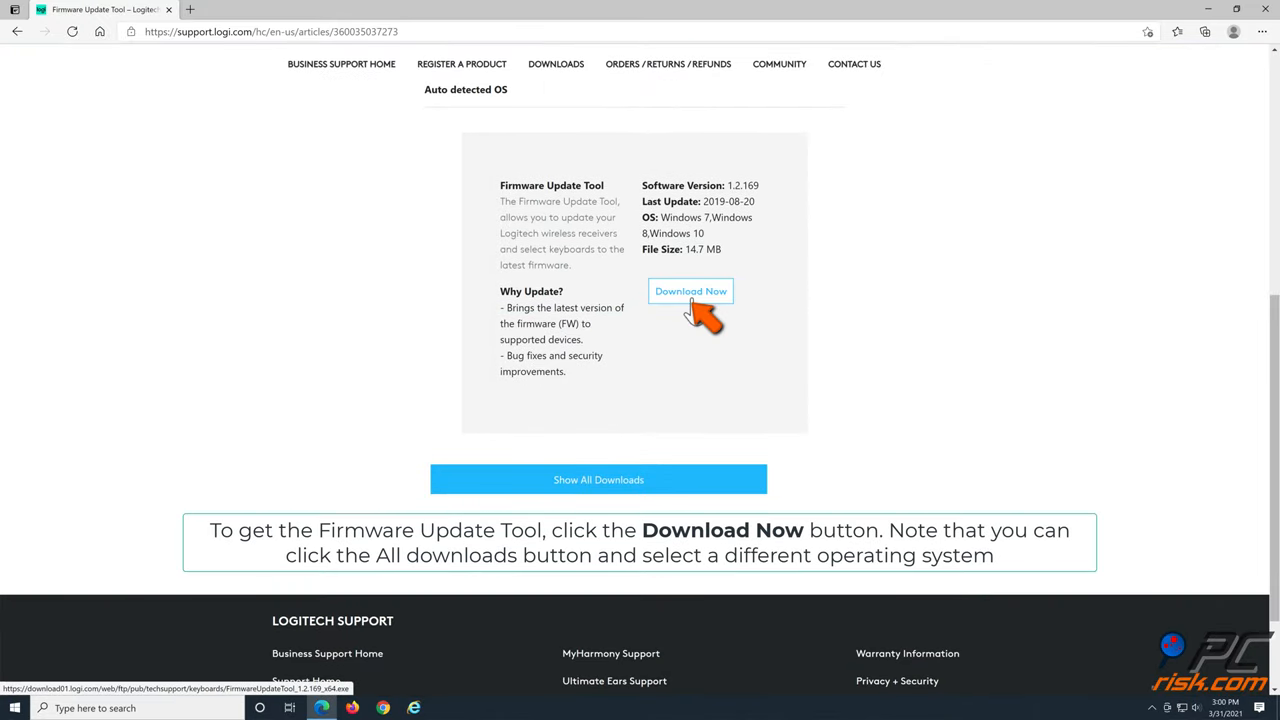
click(690, 292)
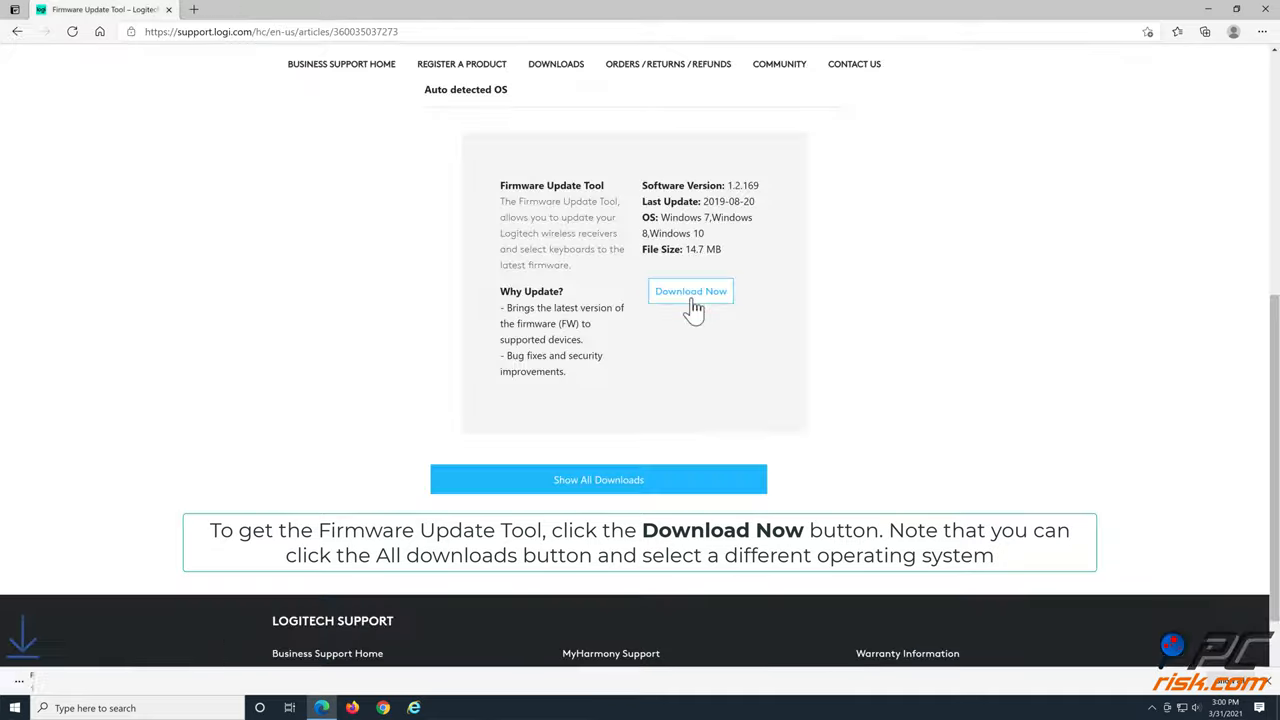
click(690, 292)
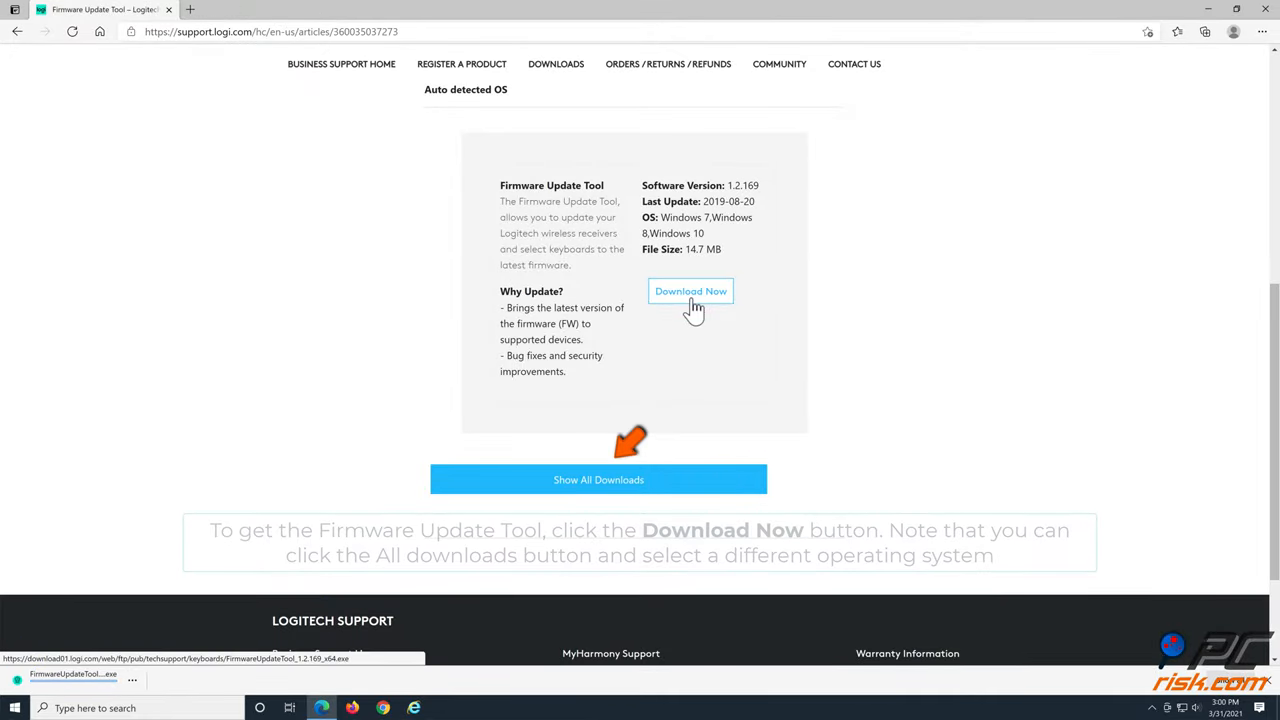
click(690, 292)
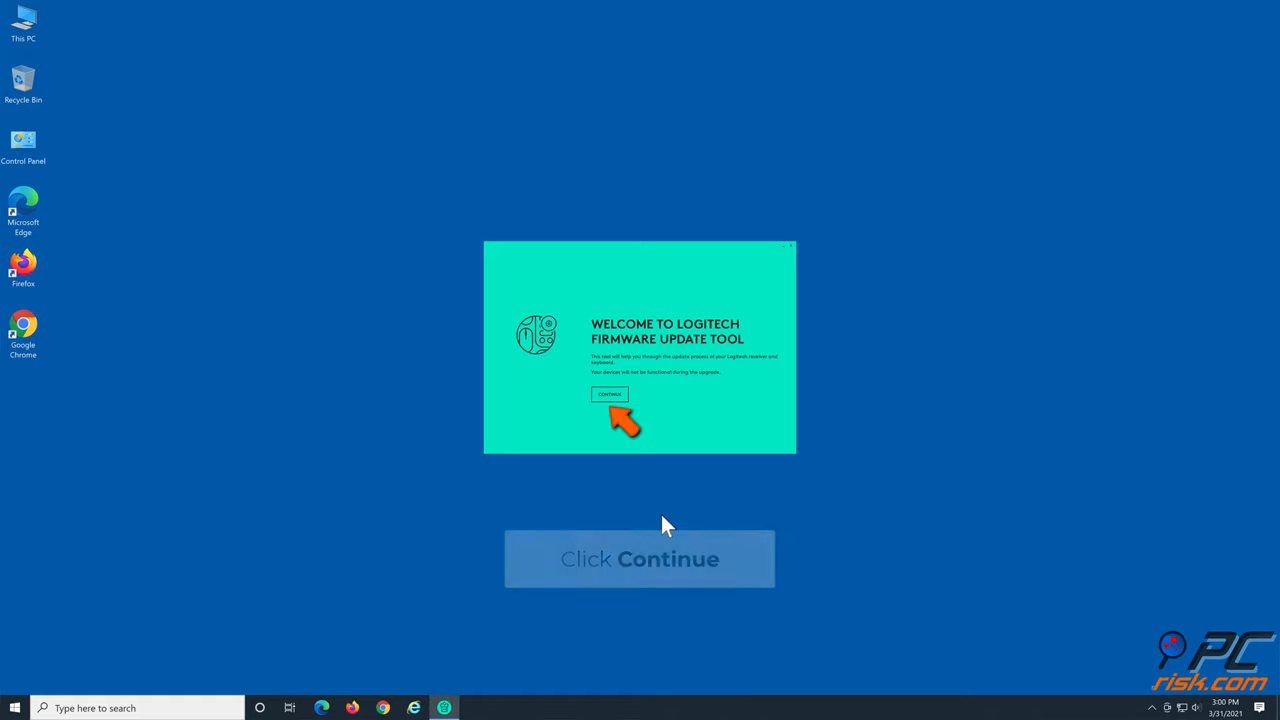
- Scan for devices, update the receiver firmware, and close the tool after success
click(608, 392)
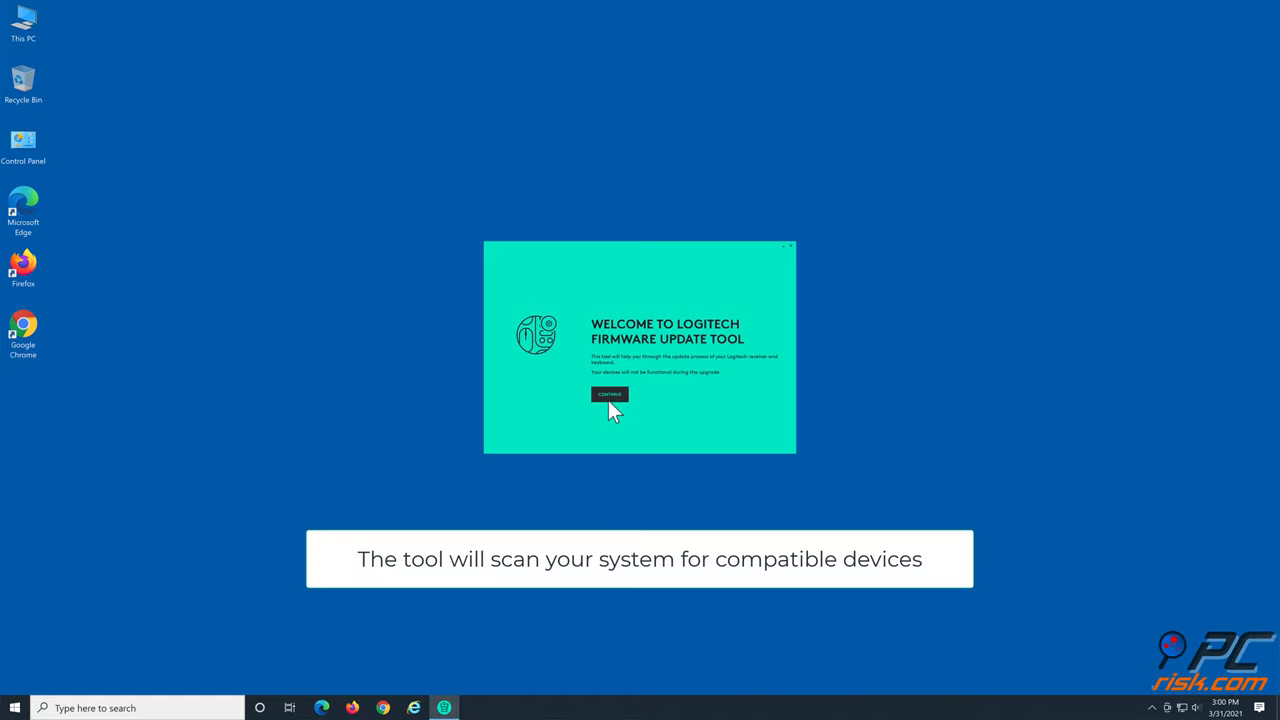
click(608, 392)
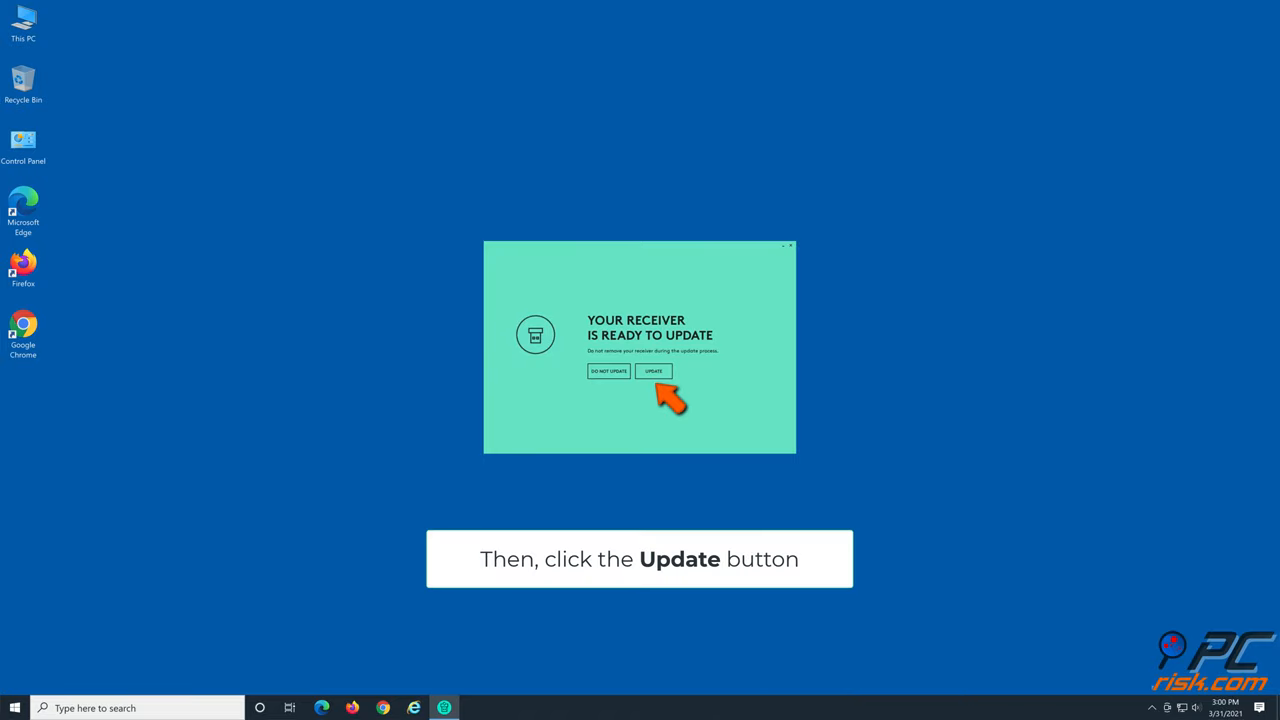
click(652, 370)
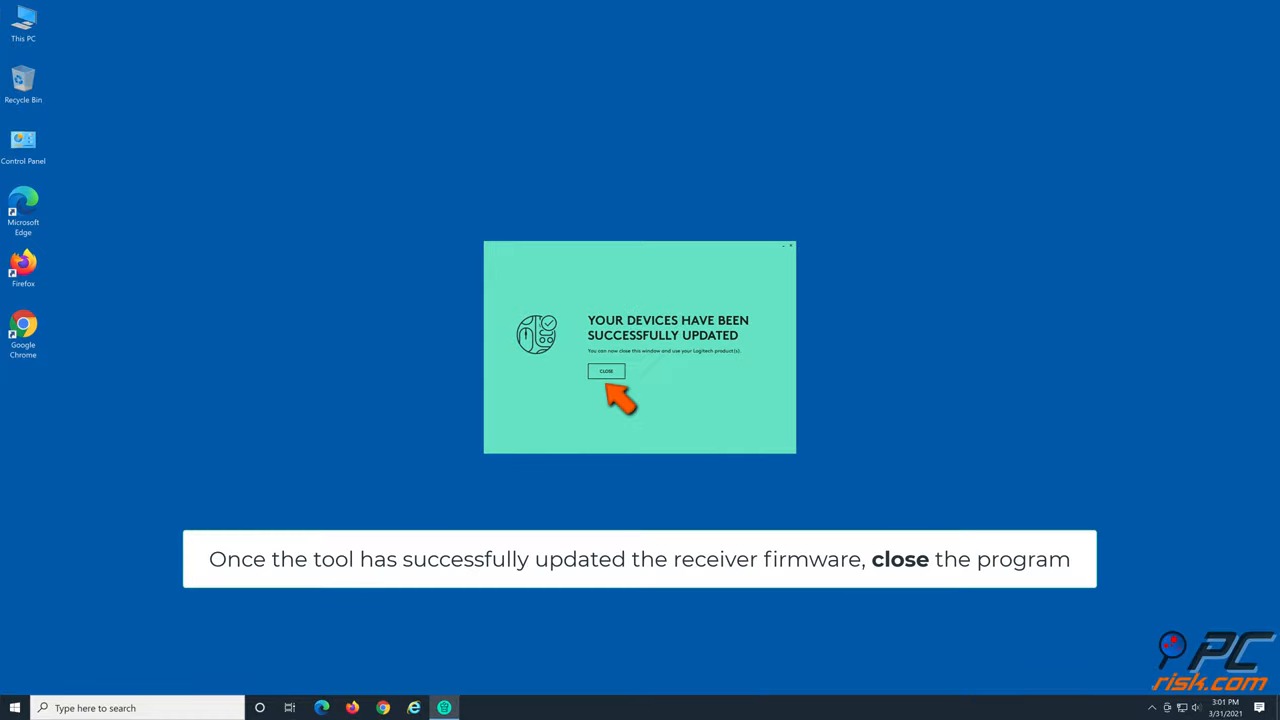
click(606, 370)
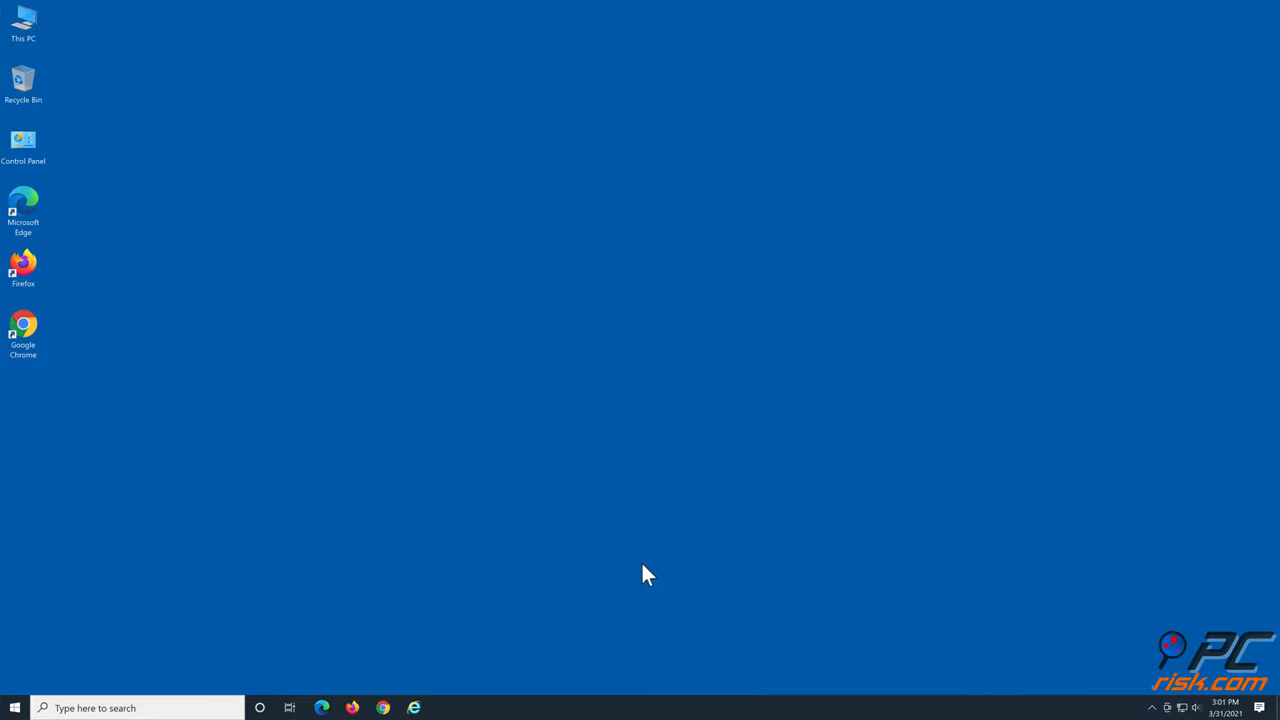